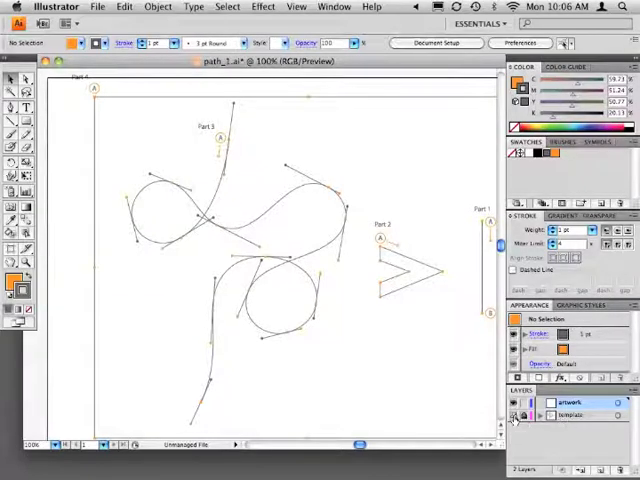
Toggle the template layer's visibility, then reset fill and stroke to default white and black
click(518, 404)
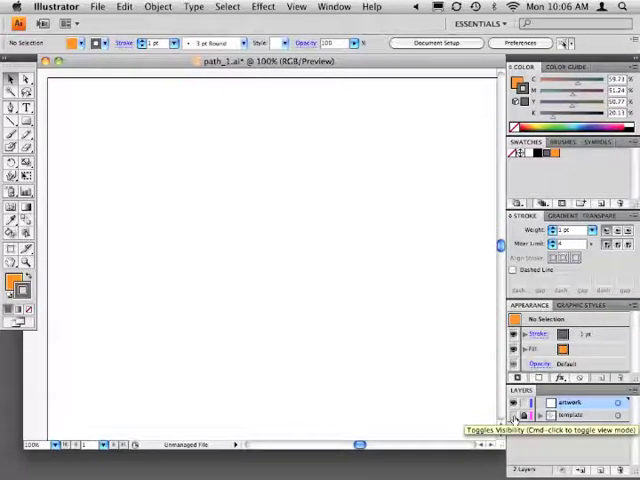
click(516, 400)
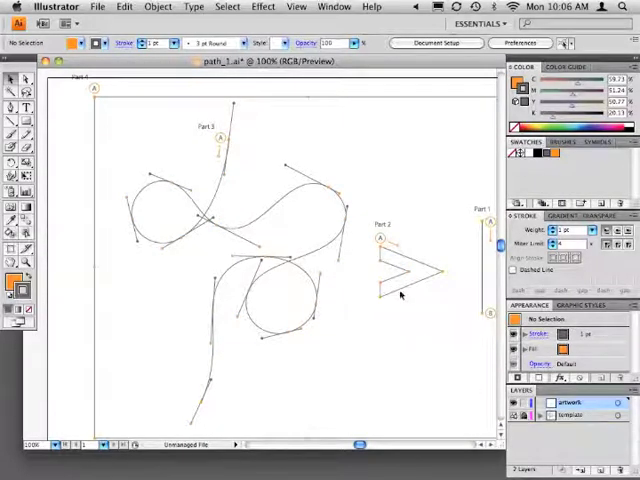
mouse_move(384, 290)
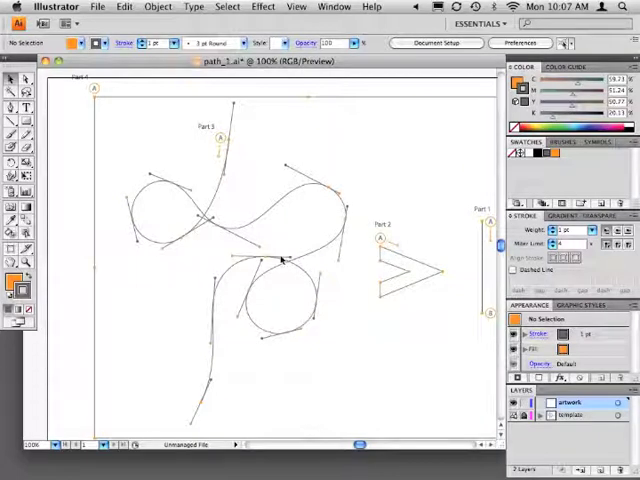
mouse_move(210, 372)
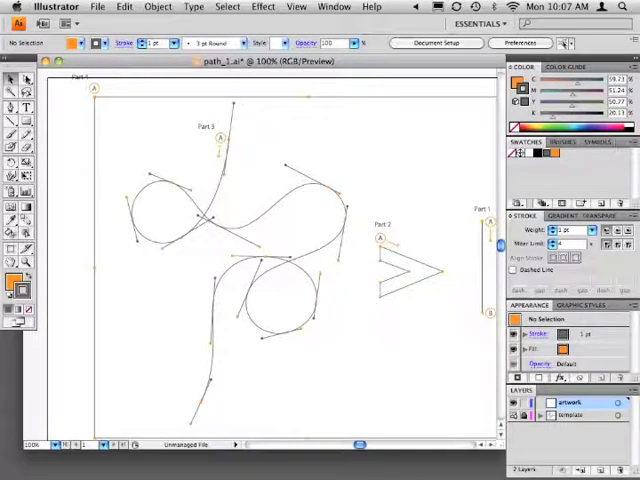
mouse_move(24, 78)
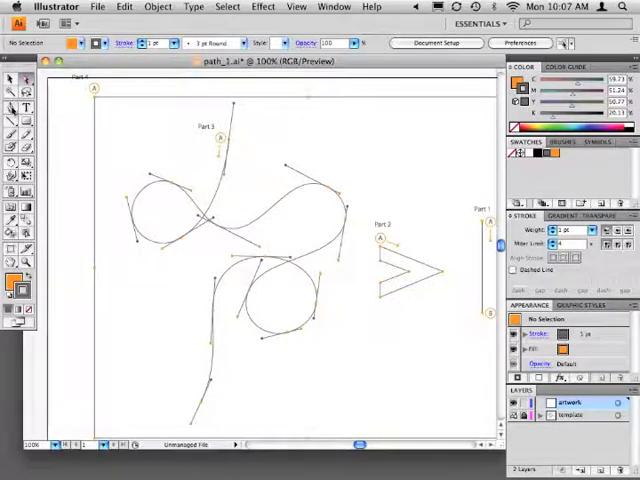
mouse_move(12, 108)
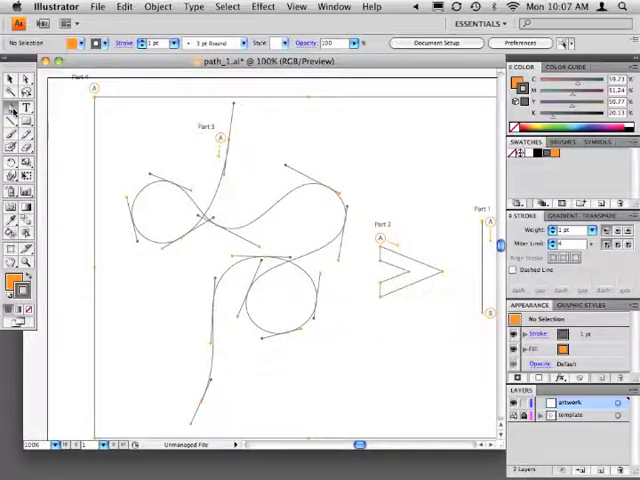
click(12, 108)
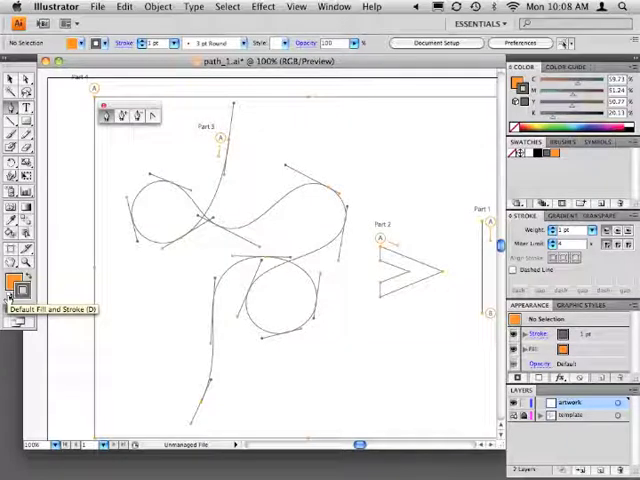
click(10, 298)
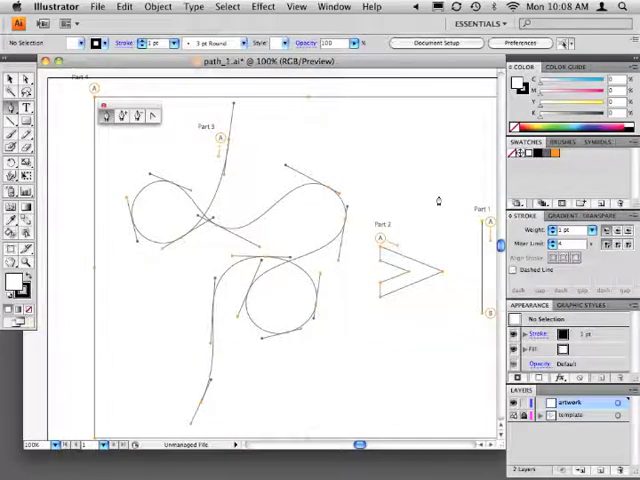
mouse_move(512, 154)
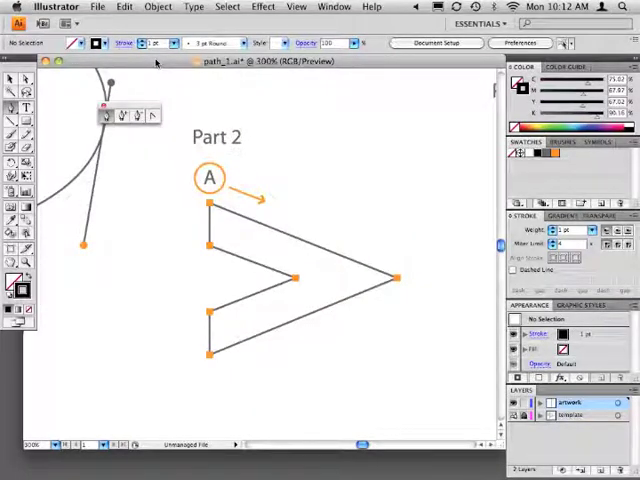
mouse_move(182, 90)
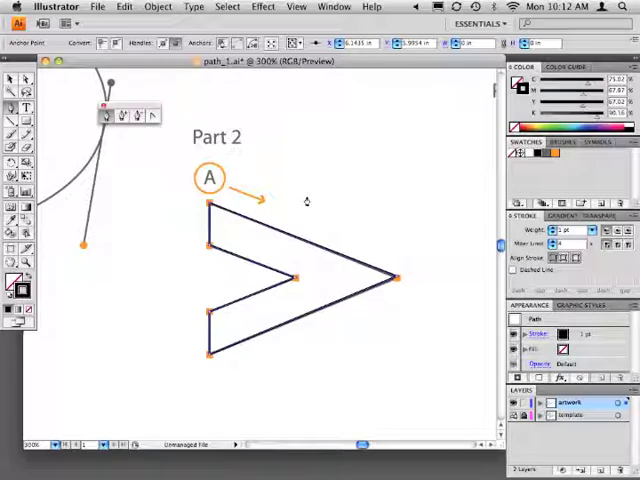
mouse_move(156, 234)
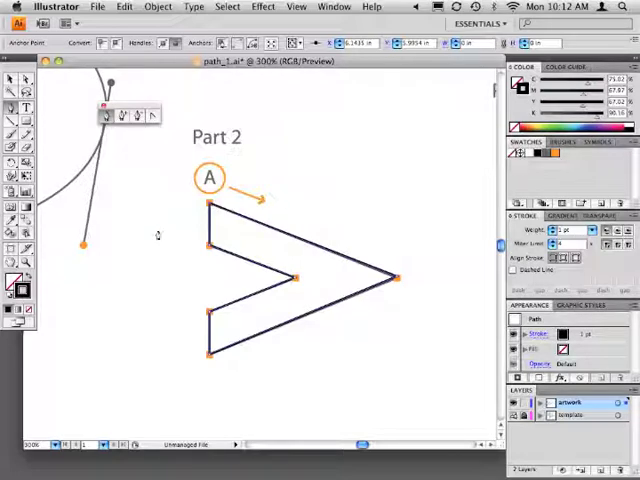
mouse_move(22, 288)
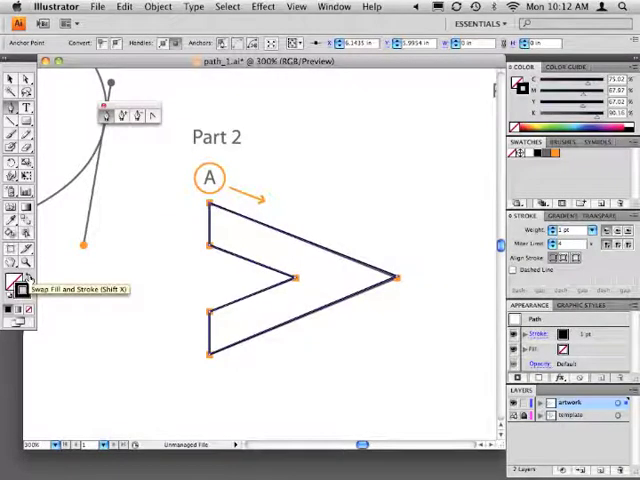
click(24, 284)
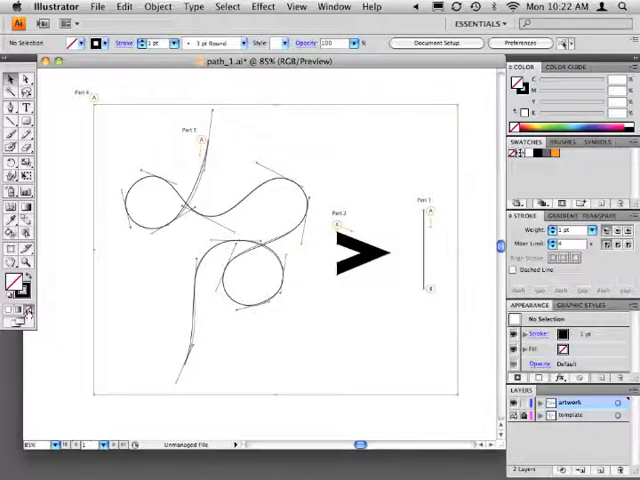
Switch to the Rounded Rectangle tool from the Rectangle flyout
click(24, 128)
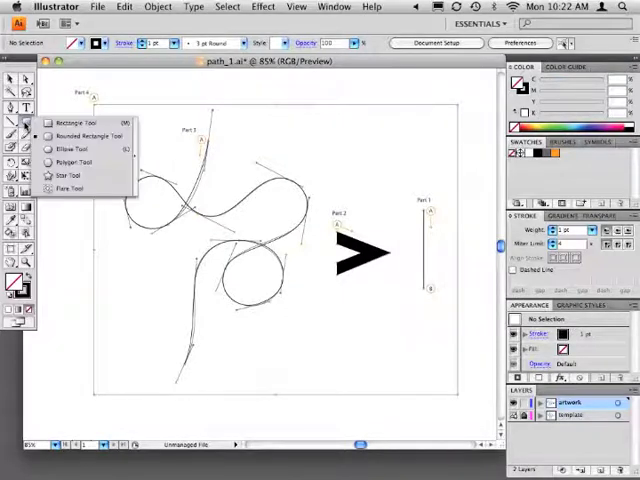
mouse_move(84, 136)
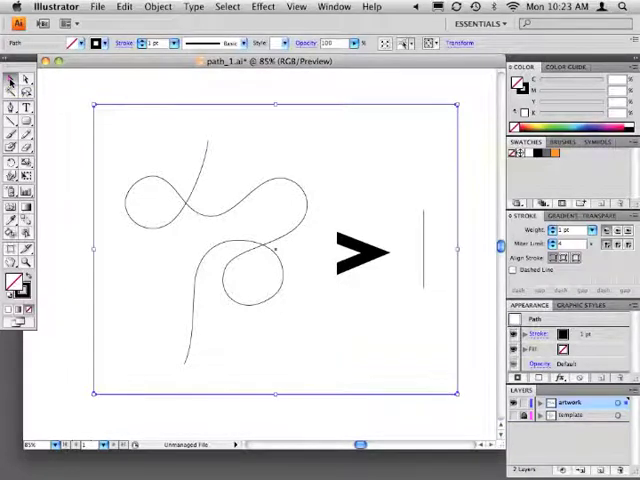
mouse_move(436, 218)
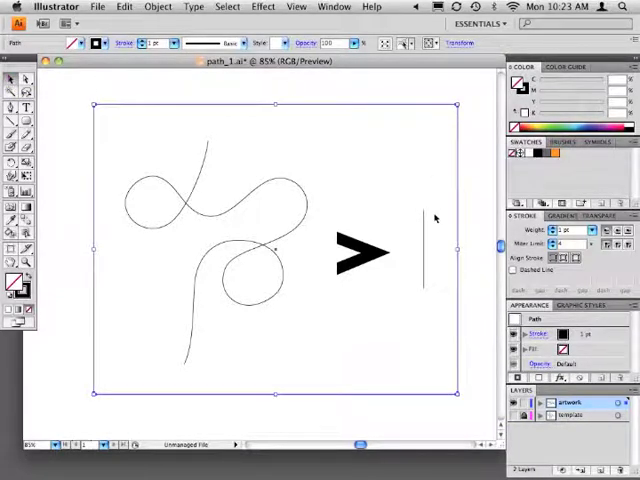
Increase the stroke weight of the selected paths in the Stroke panel
click(424, 250)
text(20)
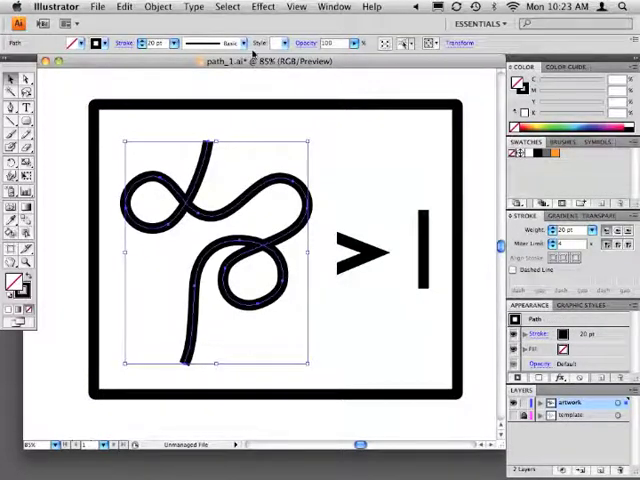
Apply Add Arrowheads with End set to None and a Start arrow style, previewed and confirmed
click(264, 8)
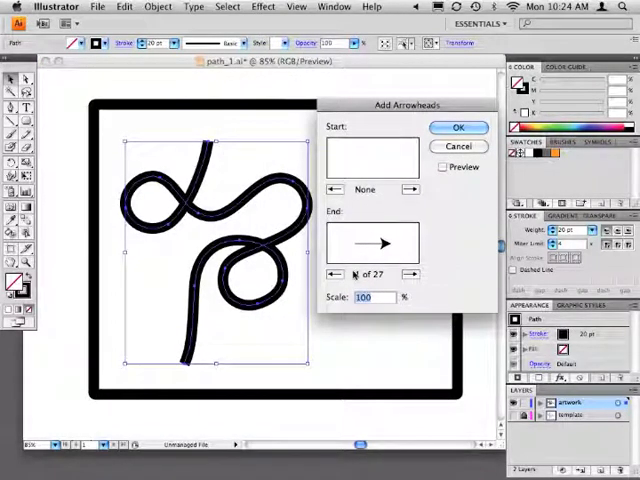
click(332, 274)
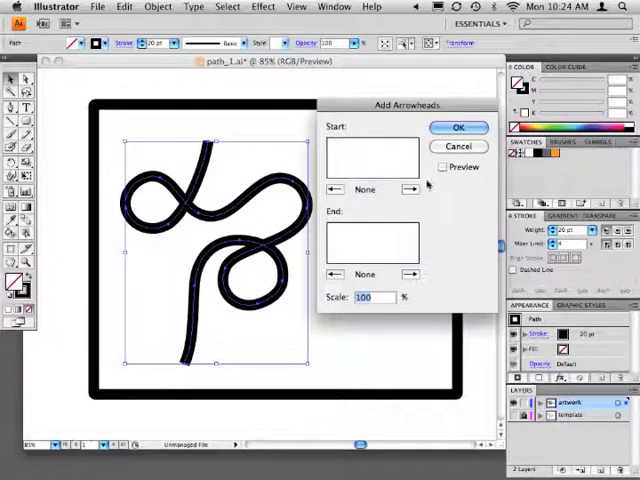
click(410, 188)
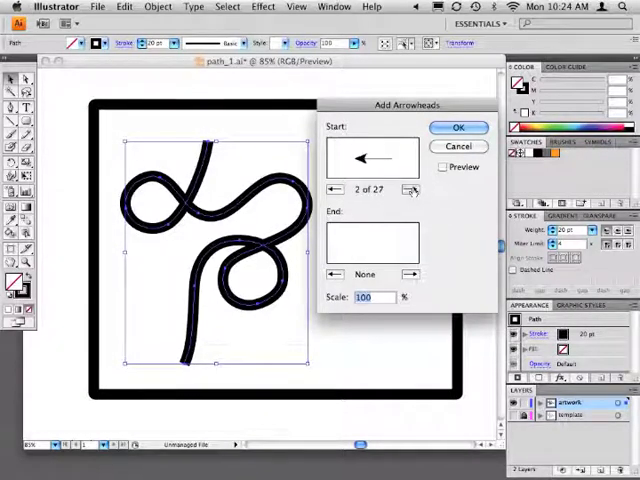
click(412, 188)
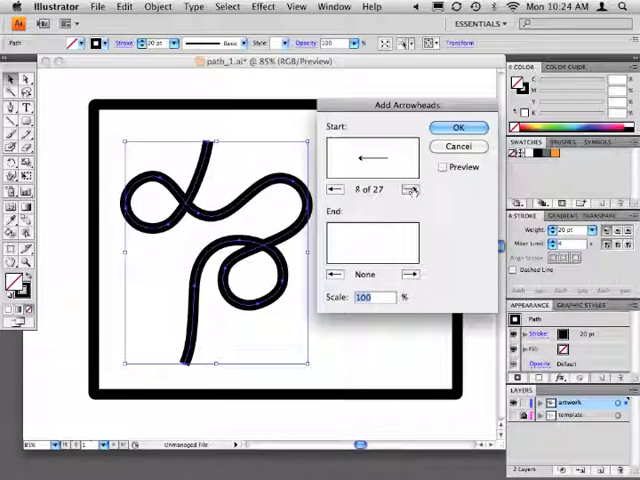
click(412, 188)
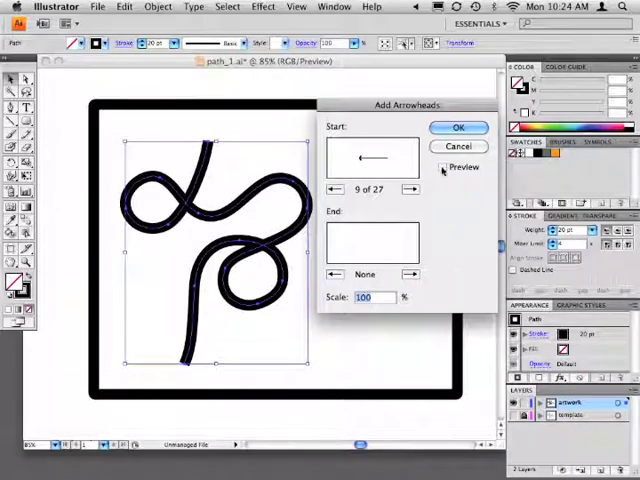
click(444, 168)
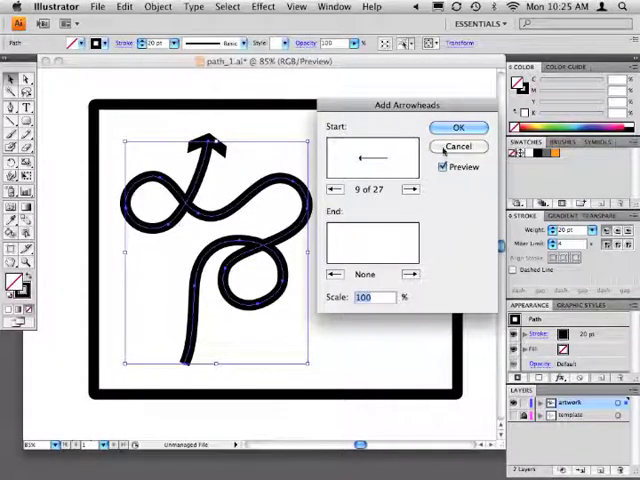
click(458, 128)
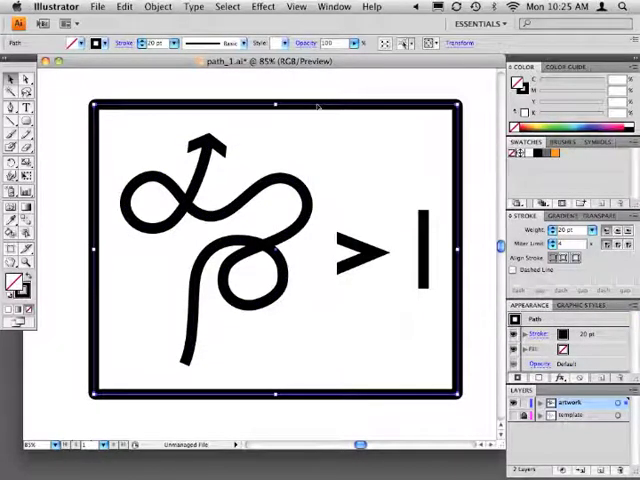
mouse_move(112, 228)
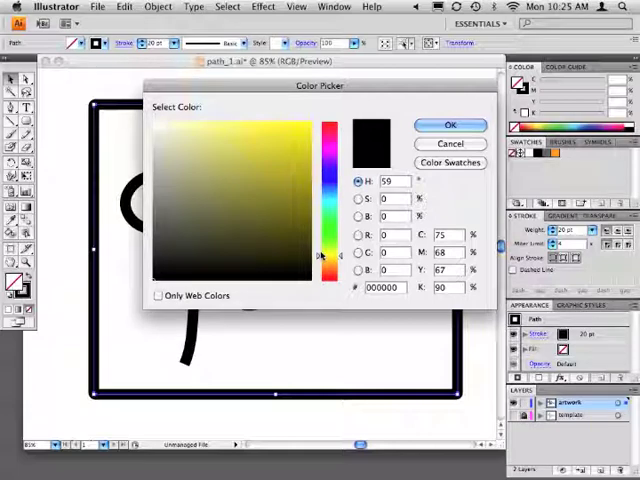
Choose a yellow in the Color Picker as the rectangle's fill and confirm it
click(304, 128)
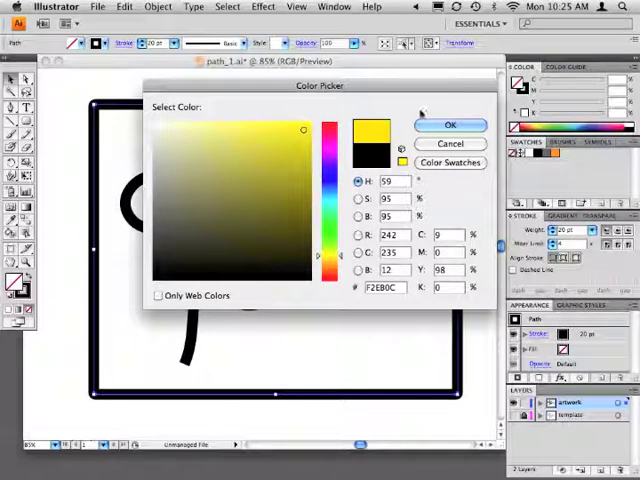
click(450, 124)
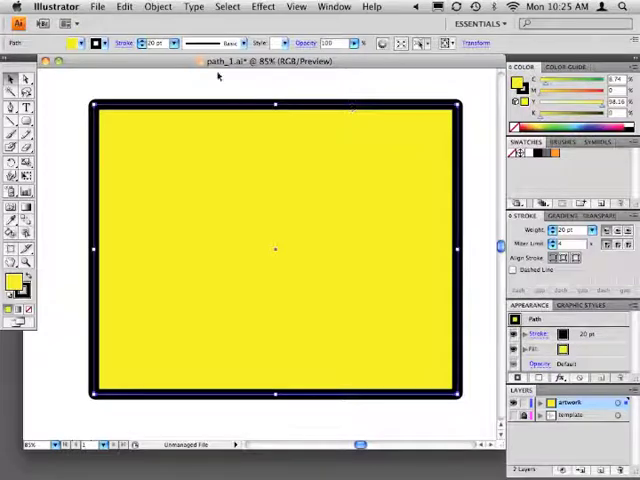
Send the yellow rectangle to the back via Object > Arrange, then deselect
click(156, 8)
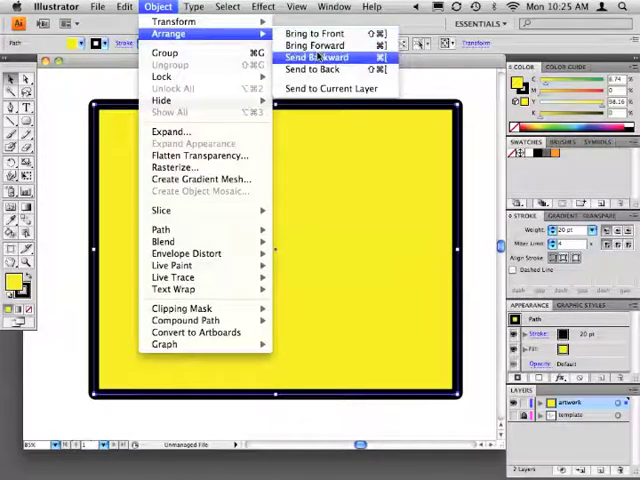
click(316, 56)
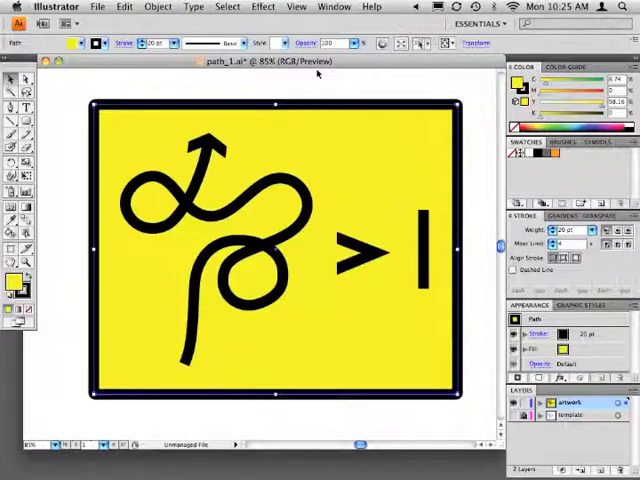
click(480, 92)
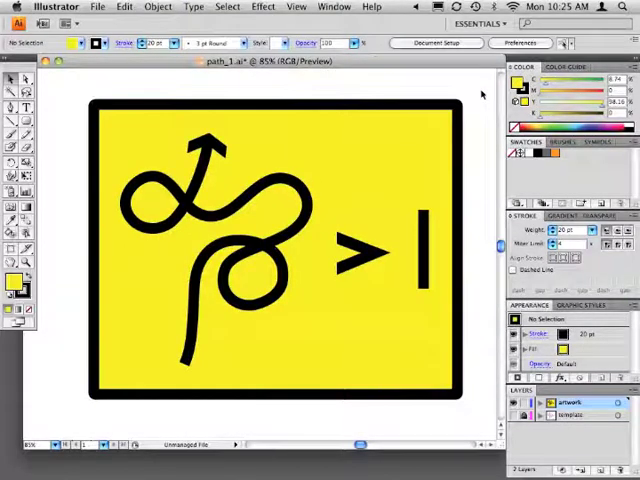